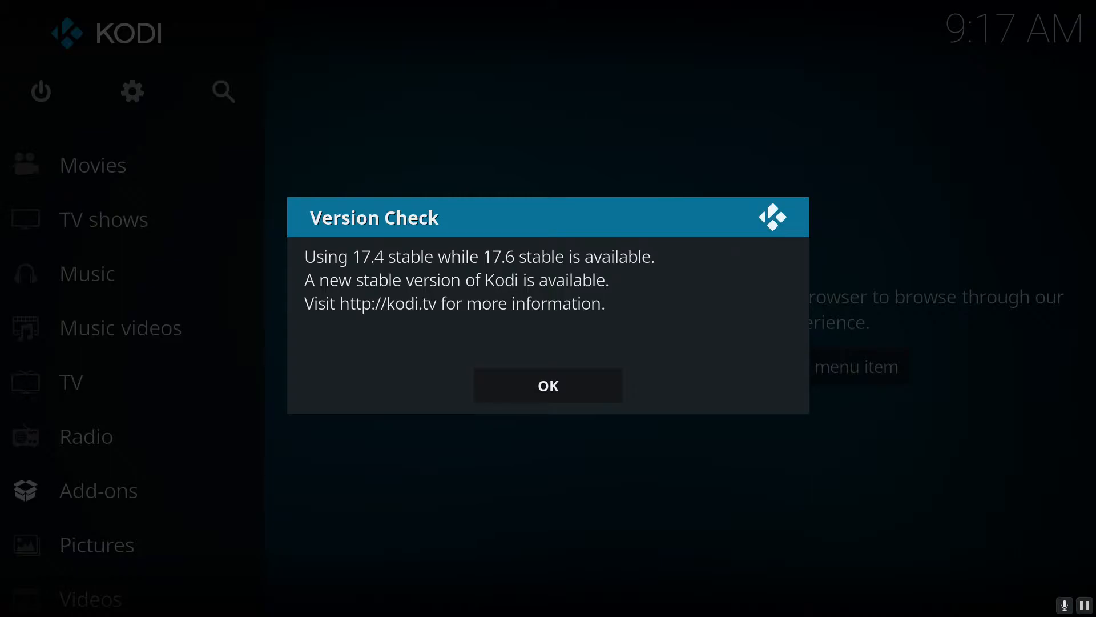
mouse_move(391, 257)
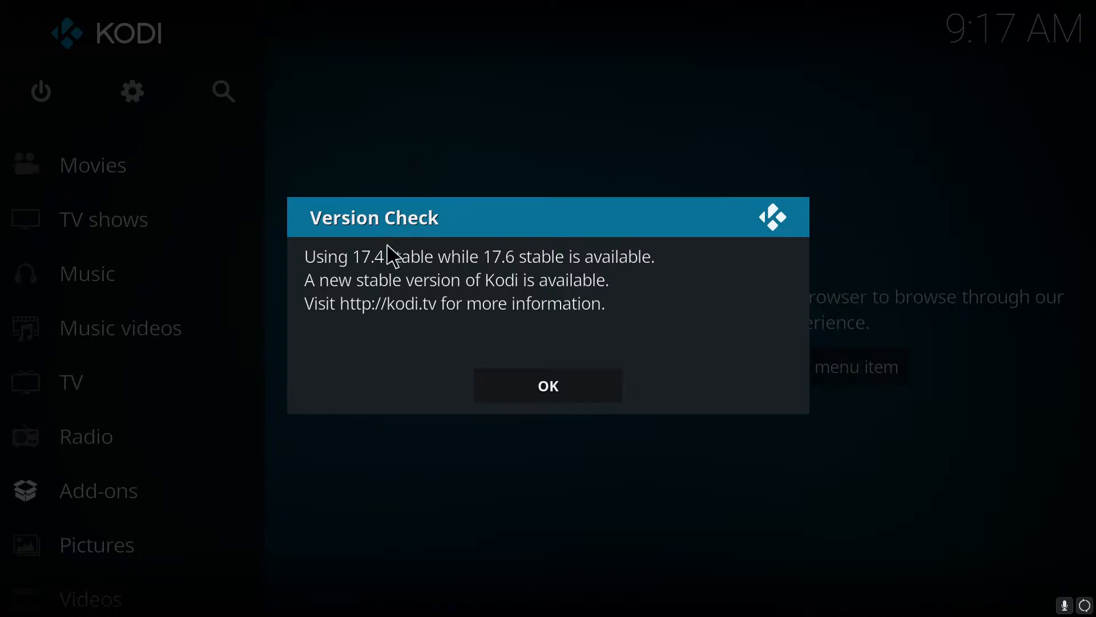
mouse_move(377, 300)
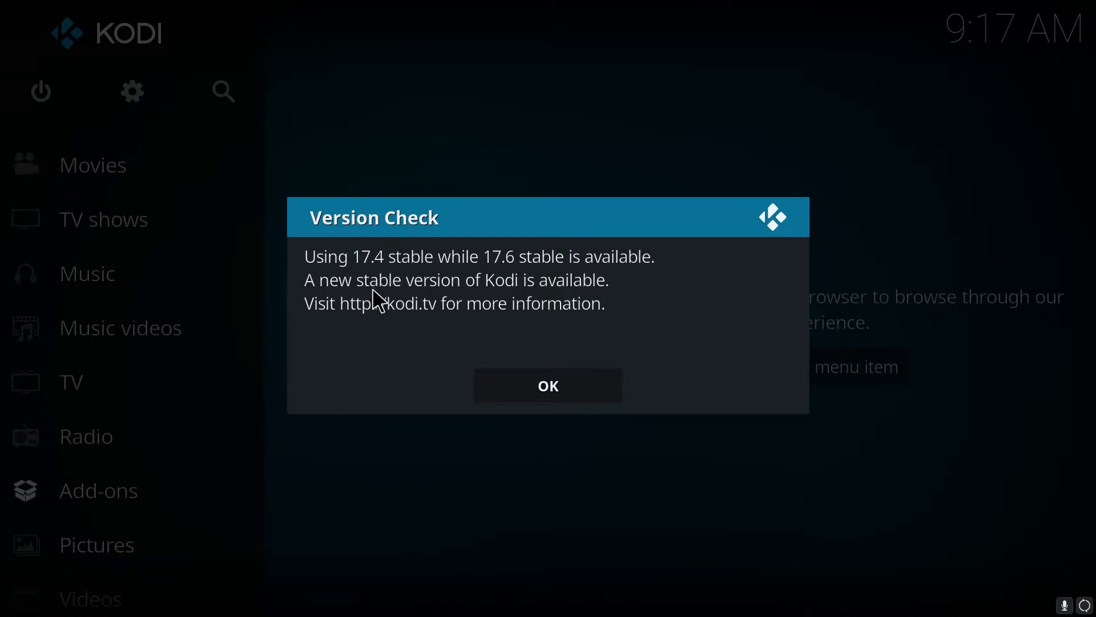
mouse_move(378, 290)
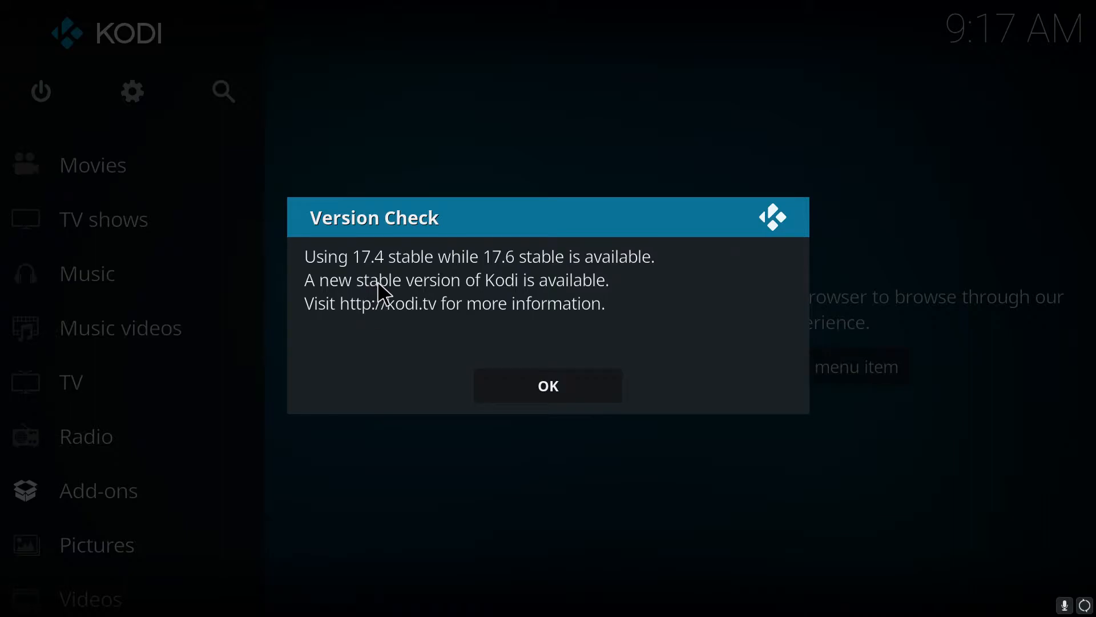
mouse_move(478, 285)
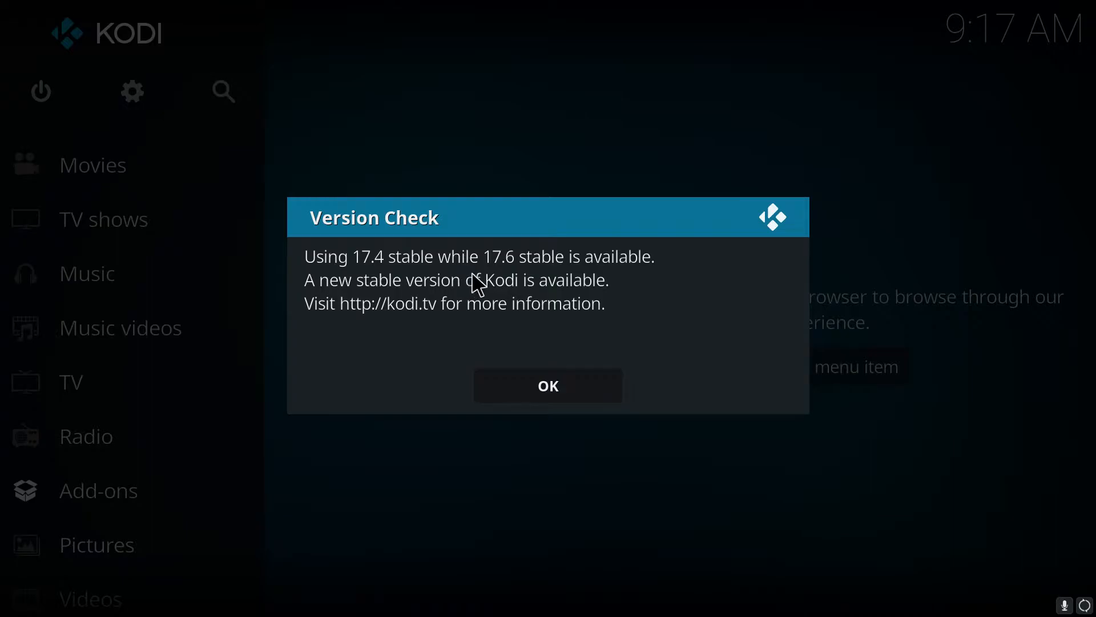
mouse_move(528, 390)
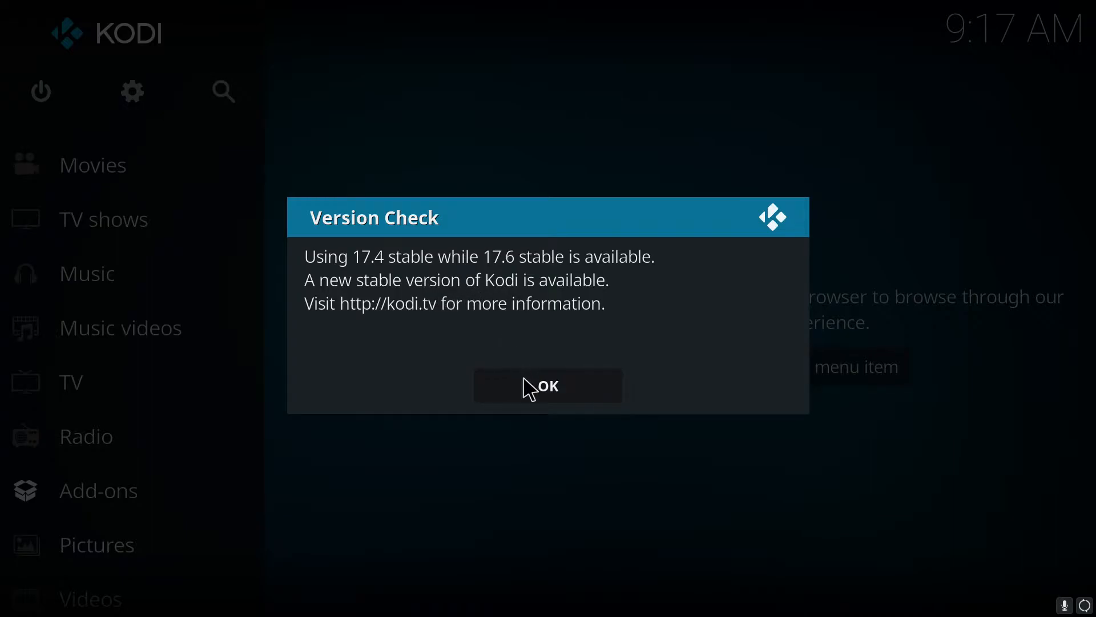
Dismiss the Version Check notice and exit Kodi from the power menu.
left_click(547, 385)
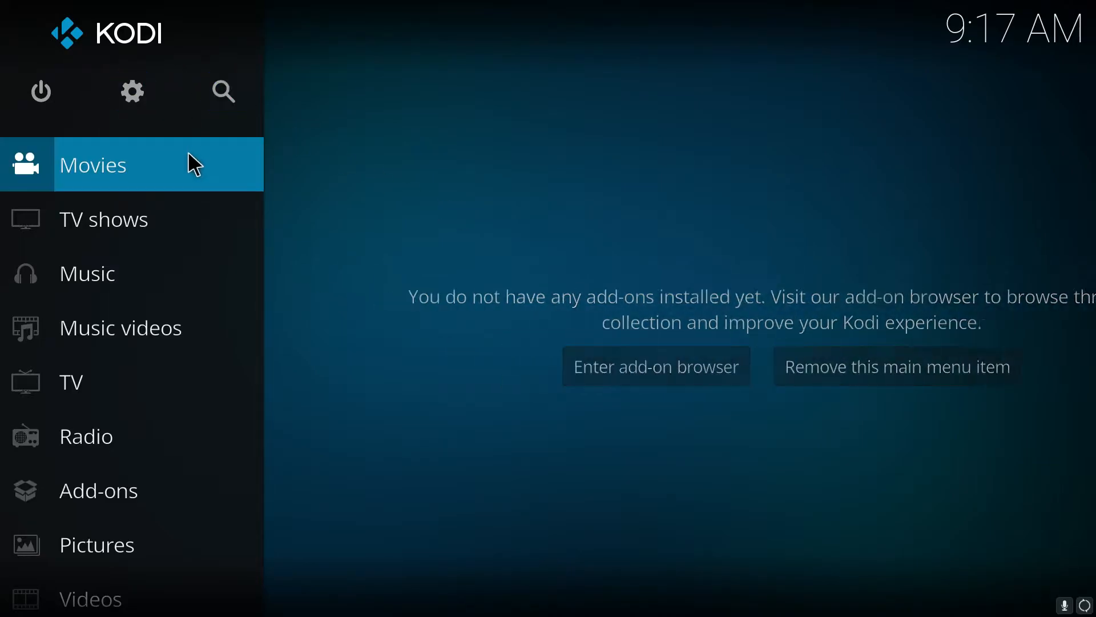
mouse_move(40, 92)
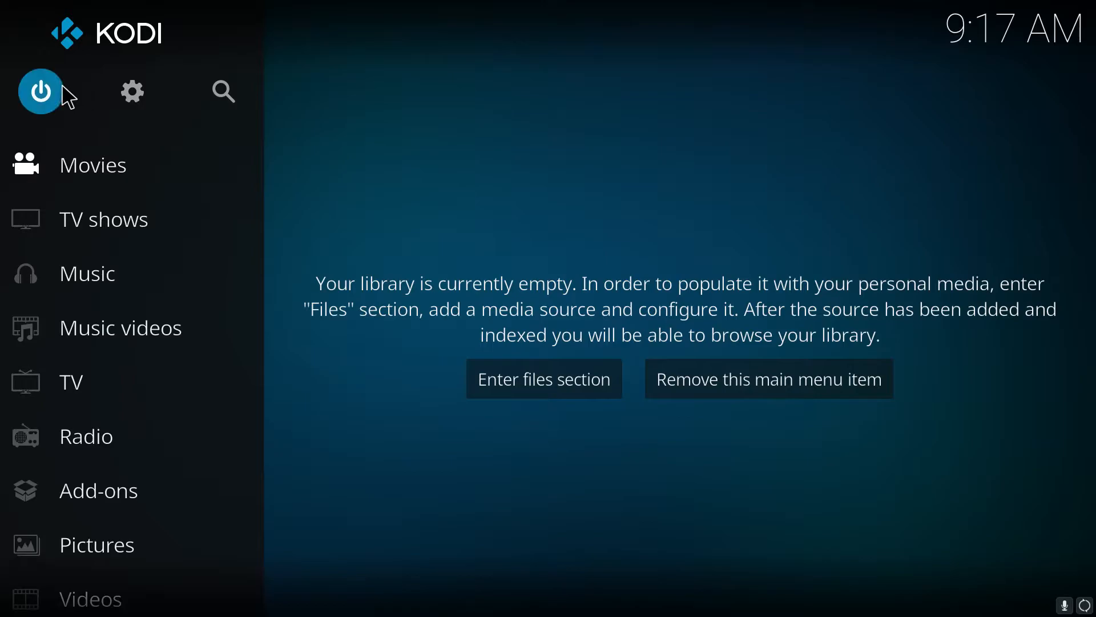
left_click(40, 91)
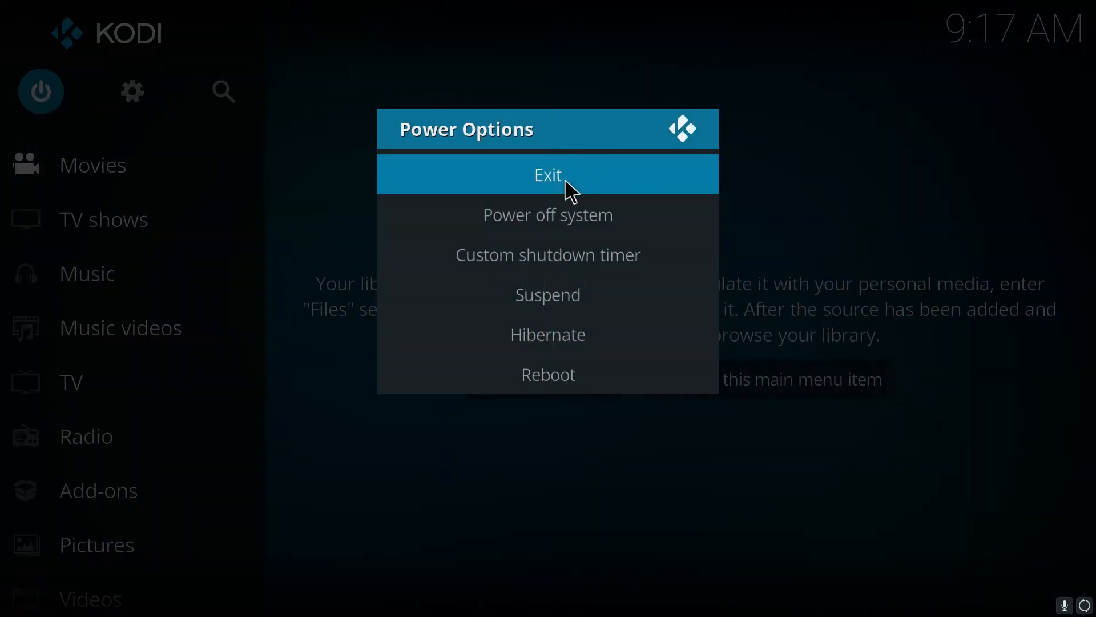
left_click(547, 175)
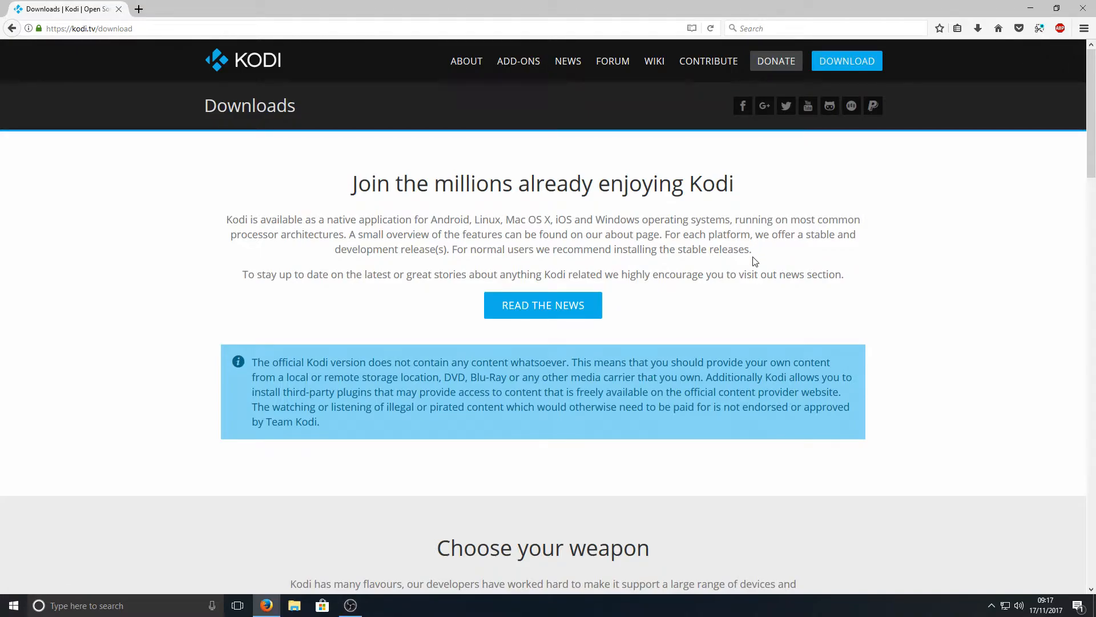
mouse_move(774, 295)
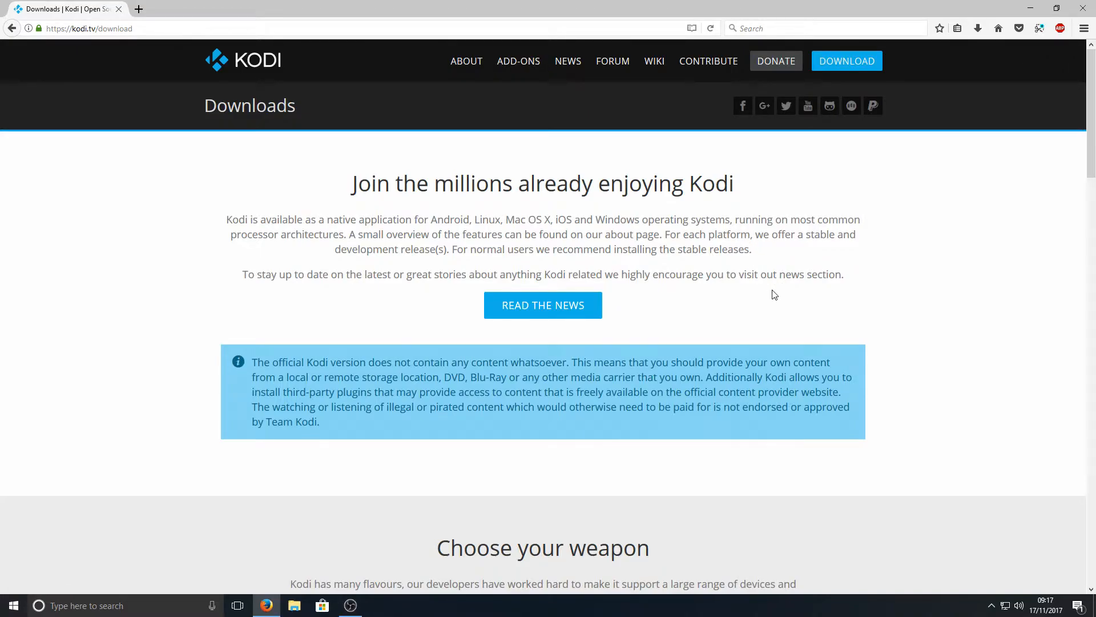
Scroll the kodi.tv download page to the 'Choose your weapon' platform icons.
scroll("down", 3)
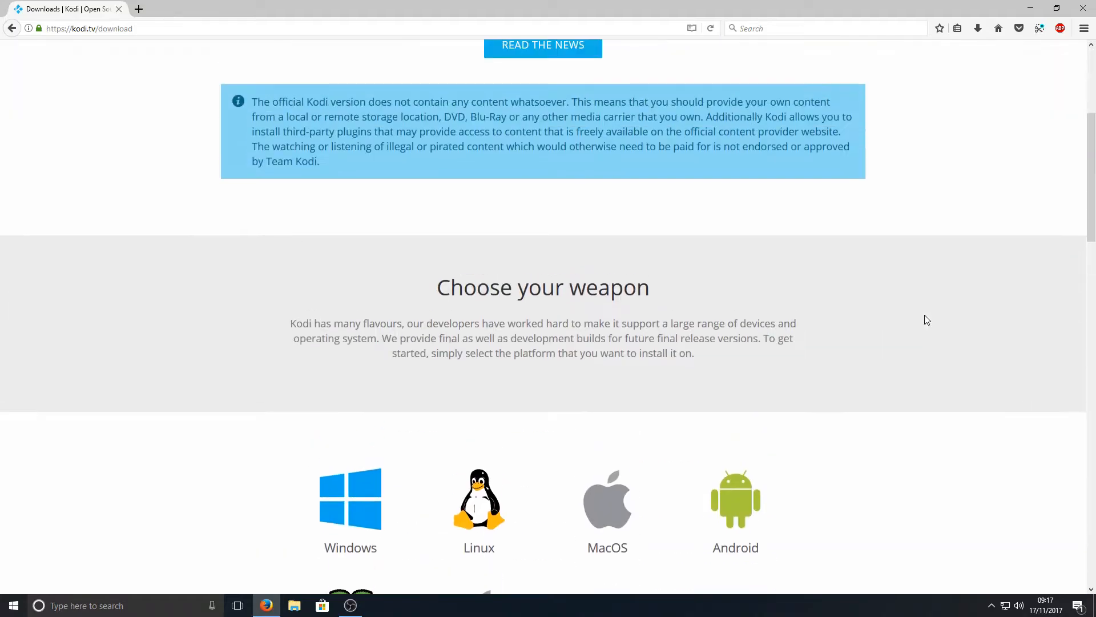
scroll("down", 3)
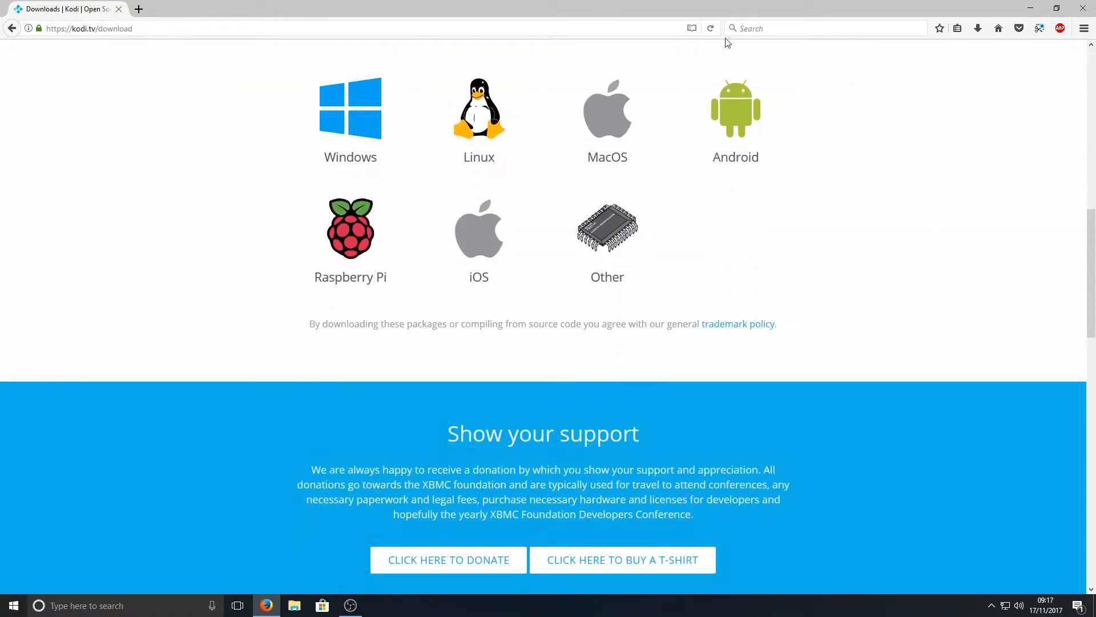
scroll("up", 3)
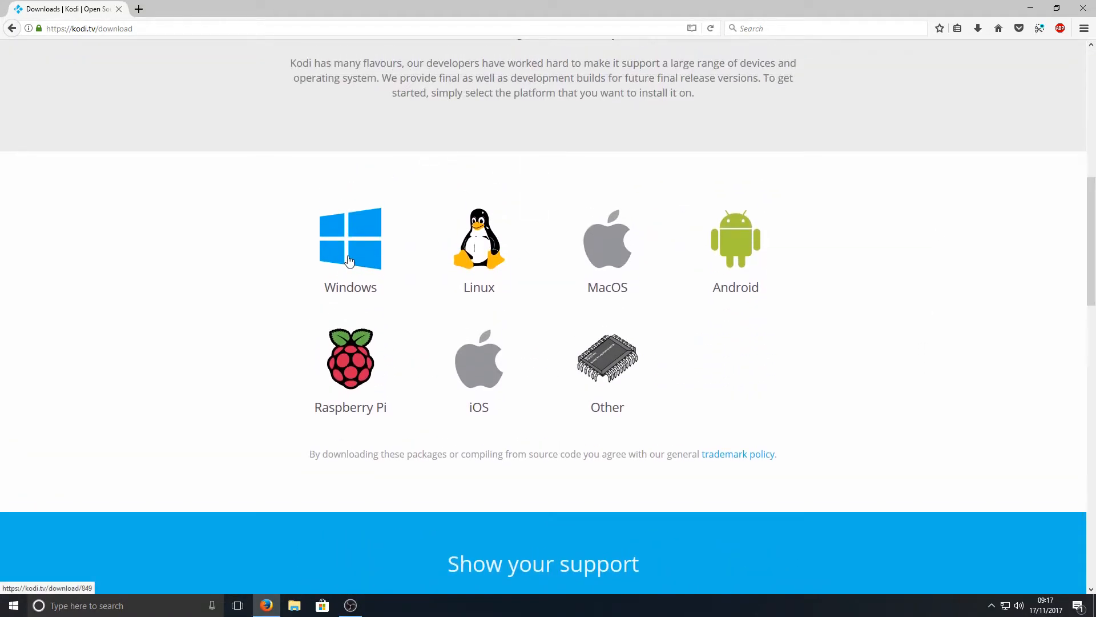
Select the Windows platform to show the Kodi v17.6 Krypton download options.
left_click(351, 239)
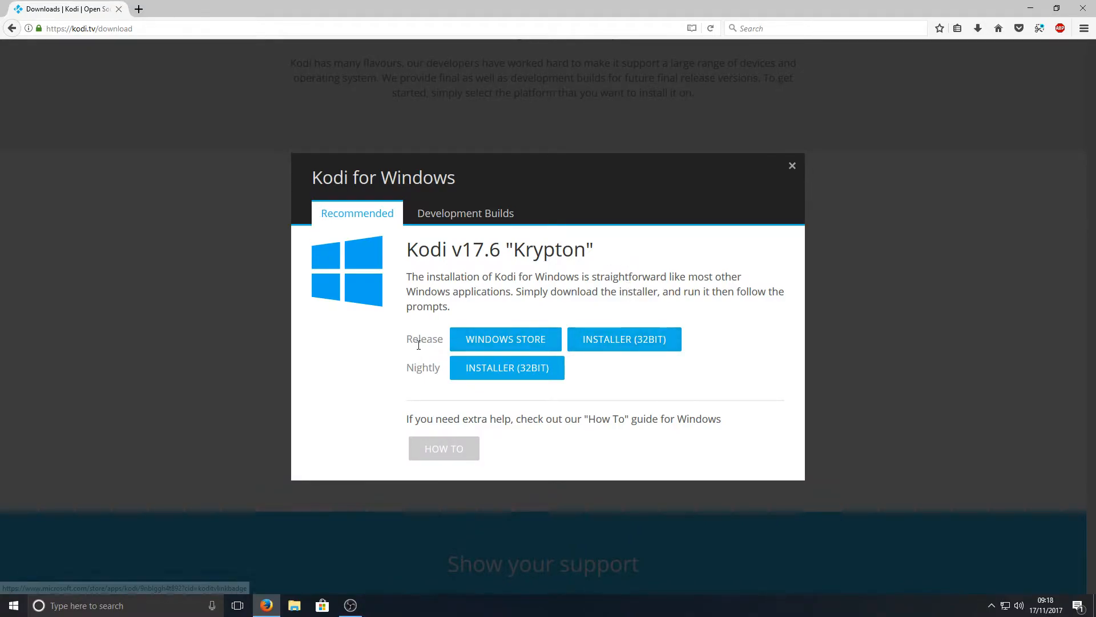
mouse_move(426, 363)
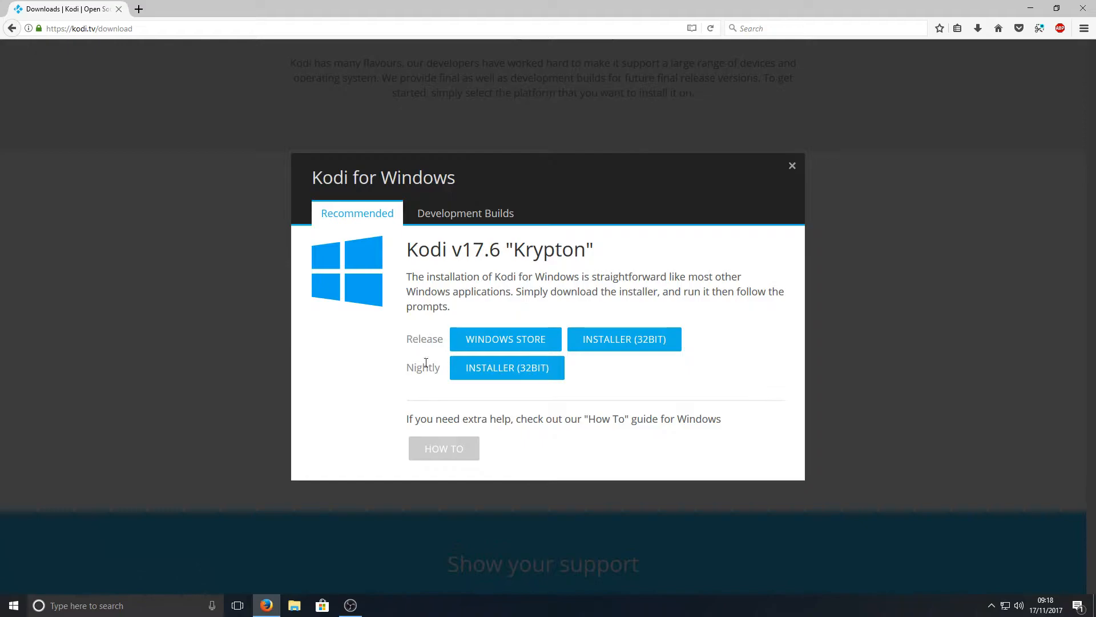
mouse_move(431, 333)
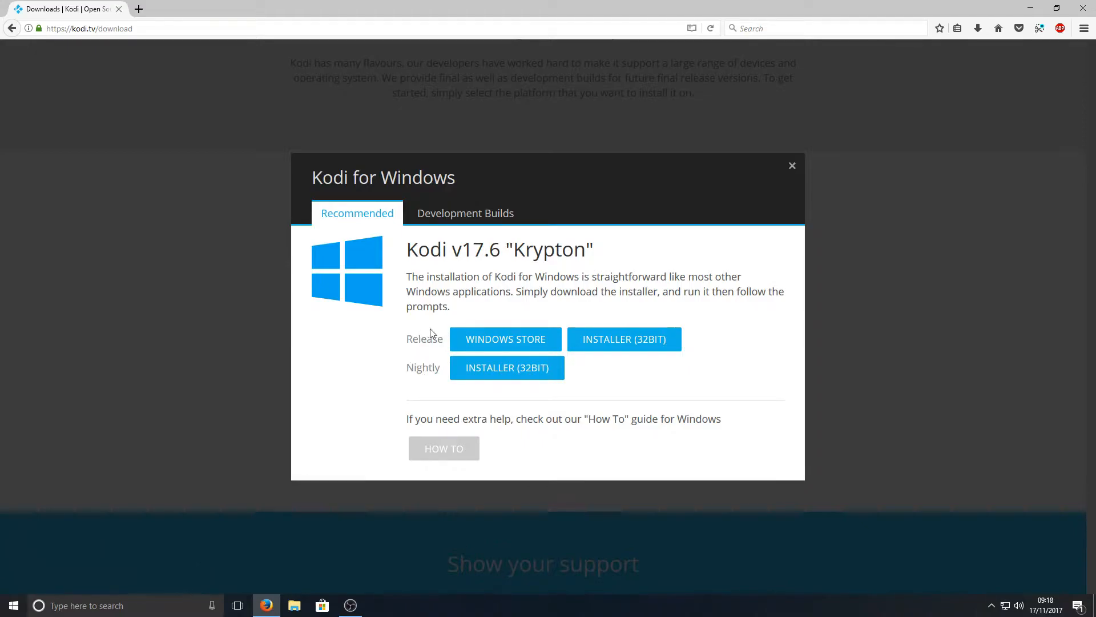
mouse_move(683, 322)
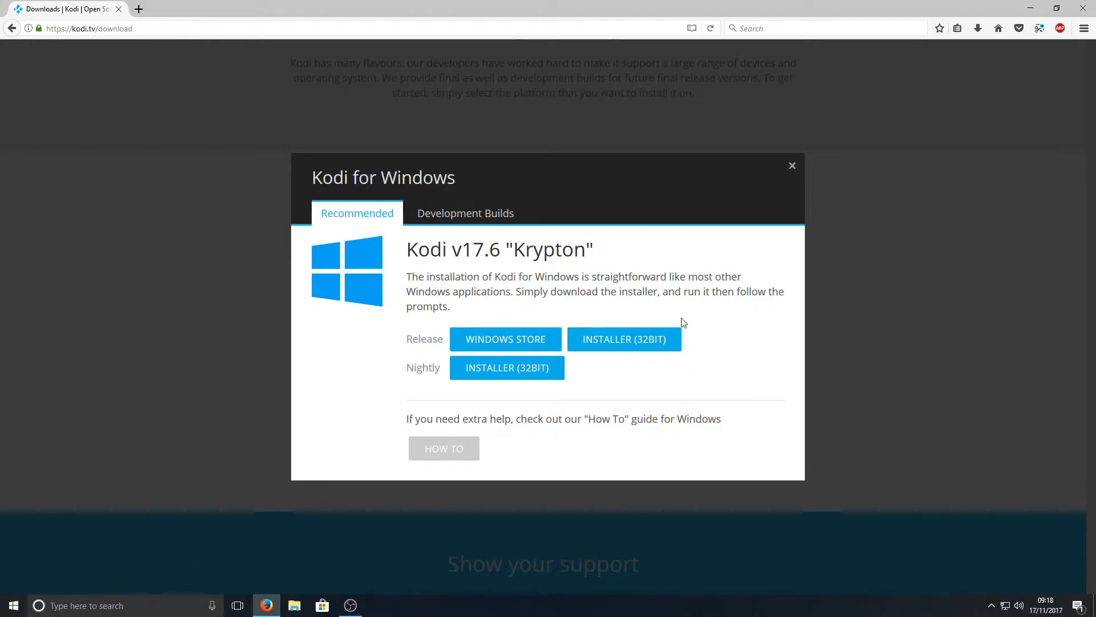
Download the Release Installer (32bit) for Kodi 17.6 and save the file to disk.
left_click(624, 338)
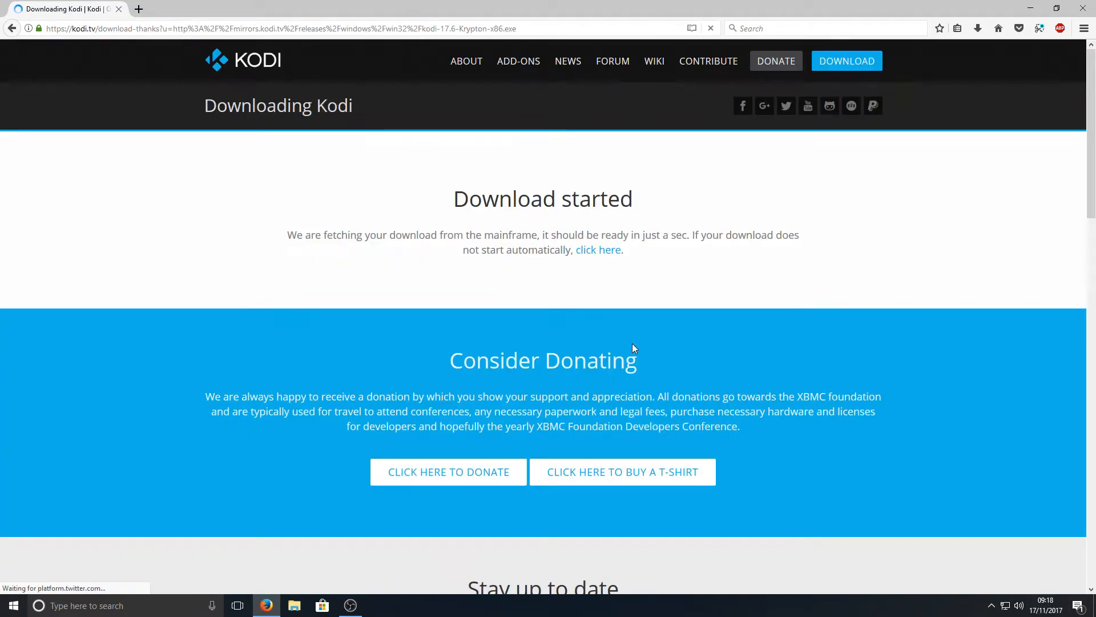
mouse_move(589, 273)
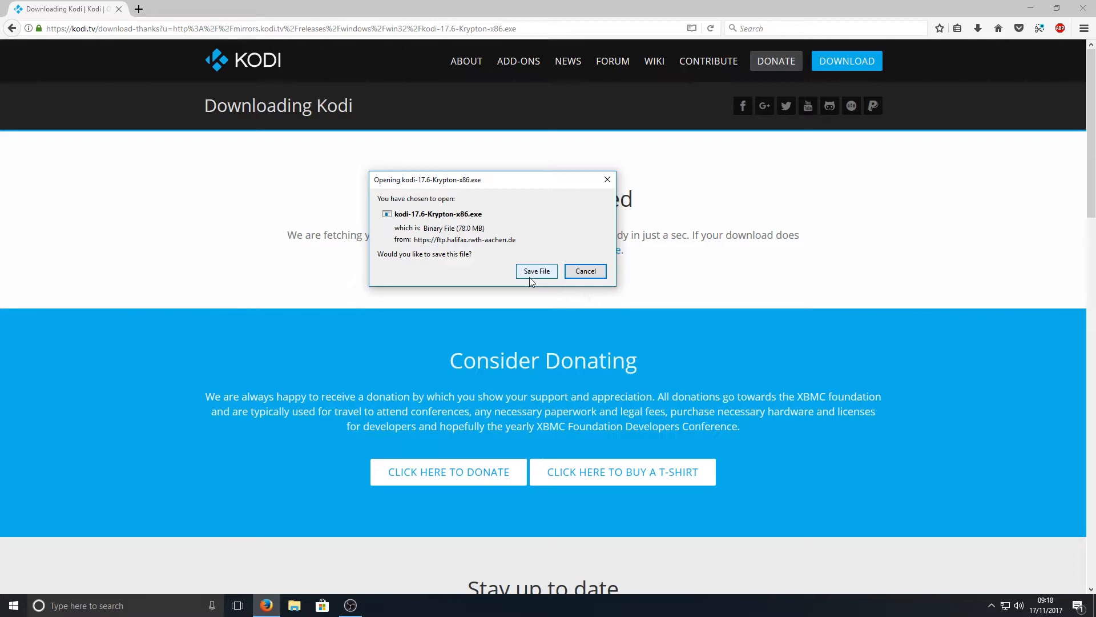
left_click(536, 272)
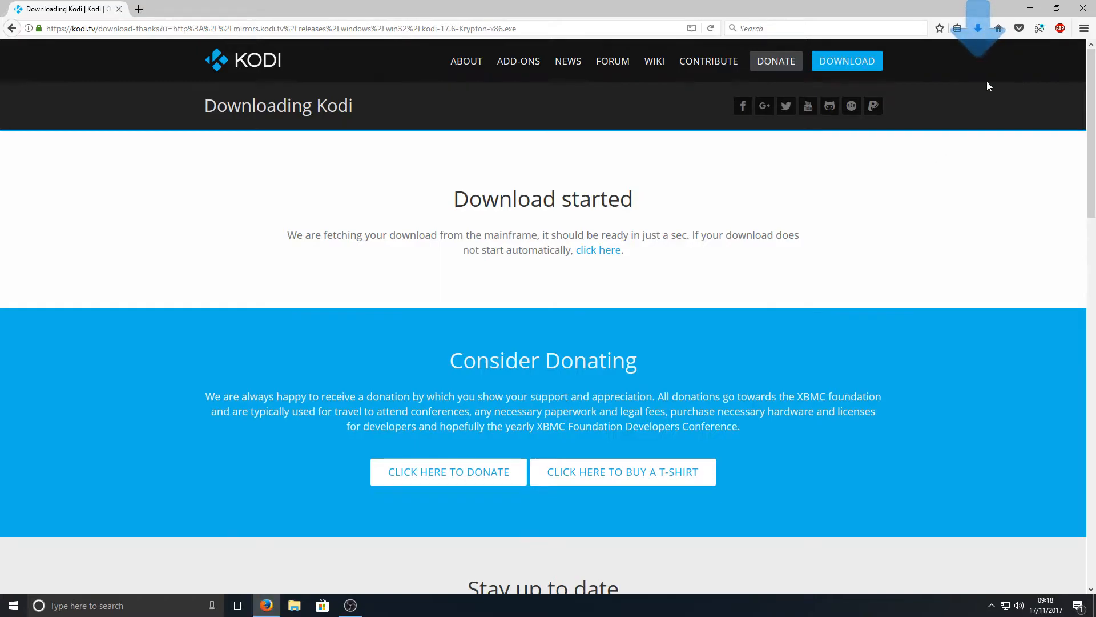
mouse_move(918, 92)
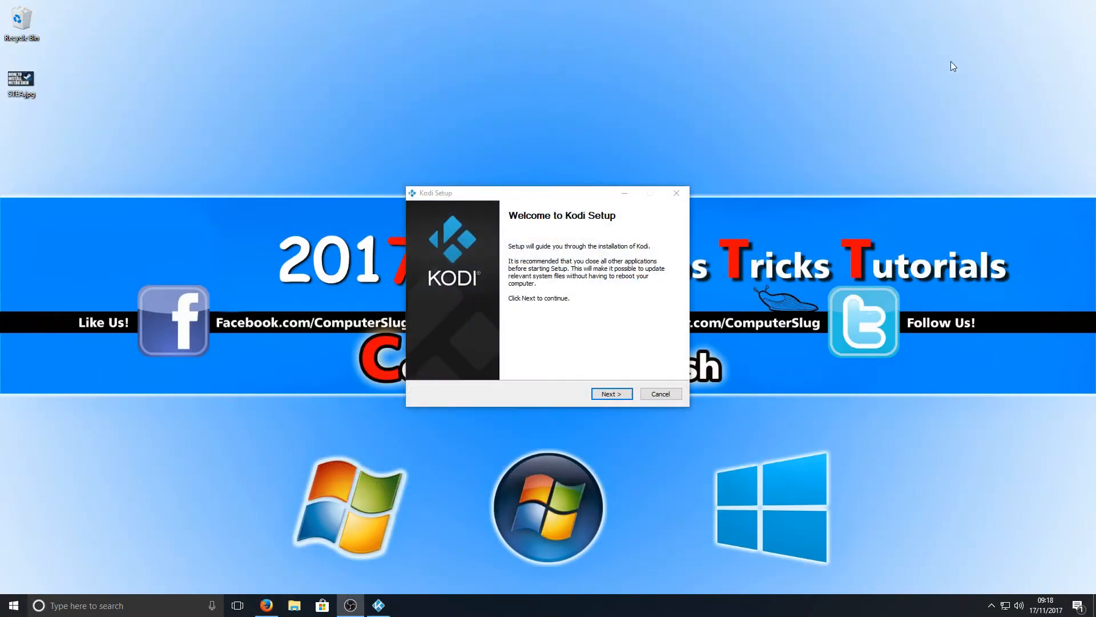
Pass the welcome and license pages, keeping Full components and the default install folder.
left_click(610, 393)
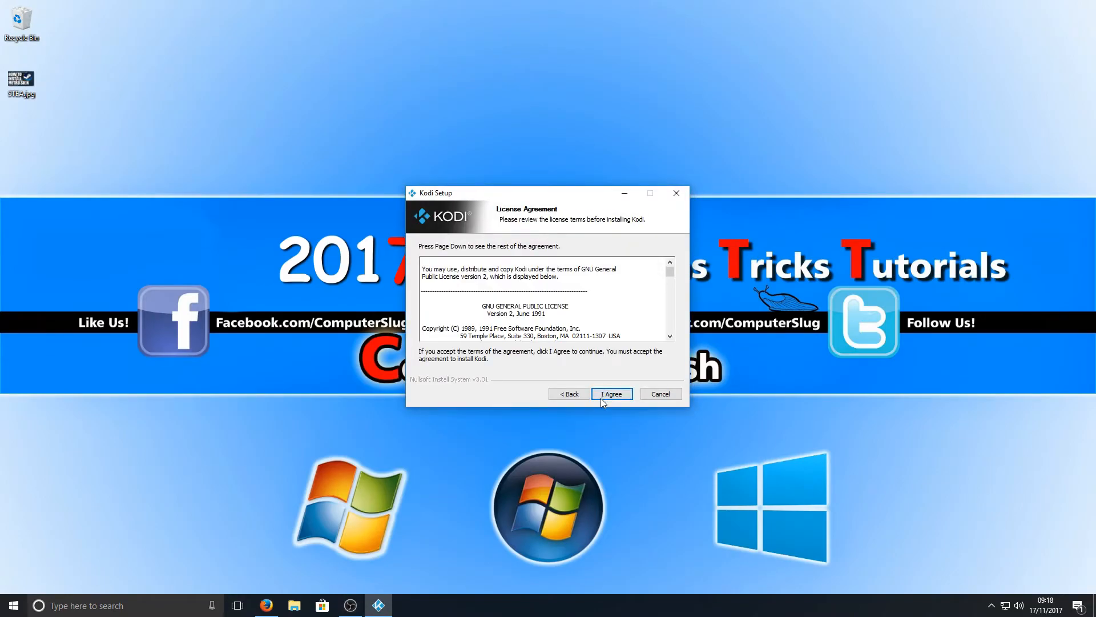
left_click(610, 393)
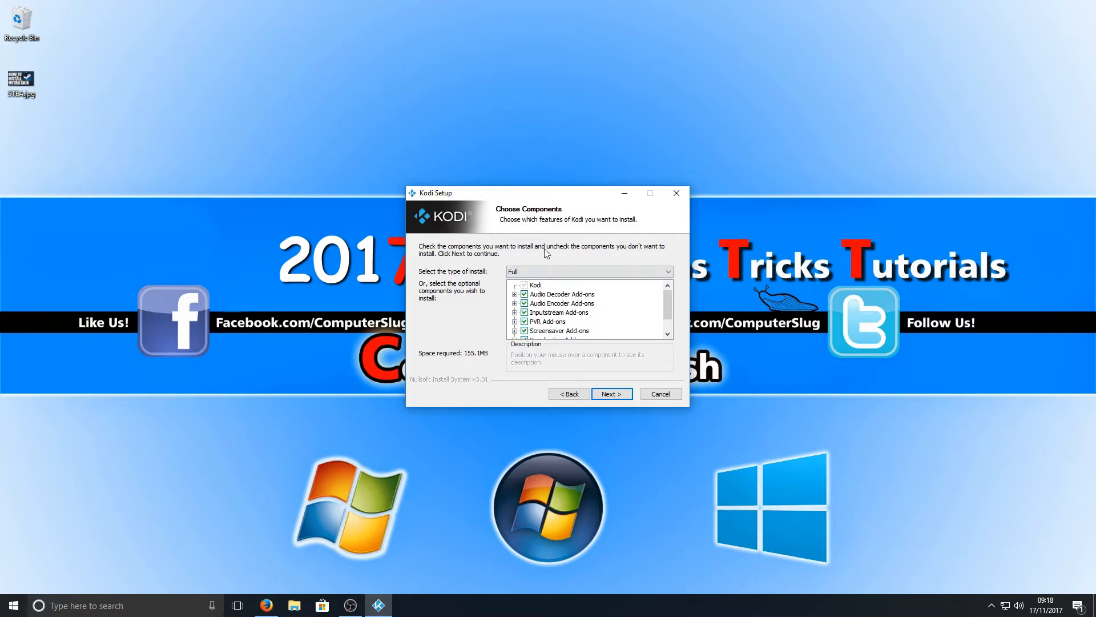
left_click(610, 393)
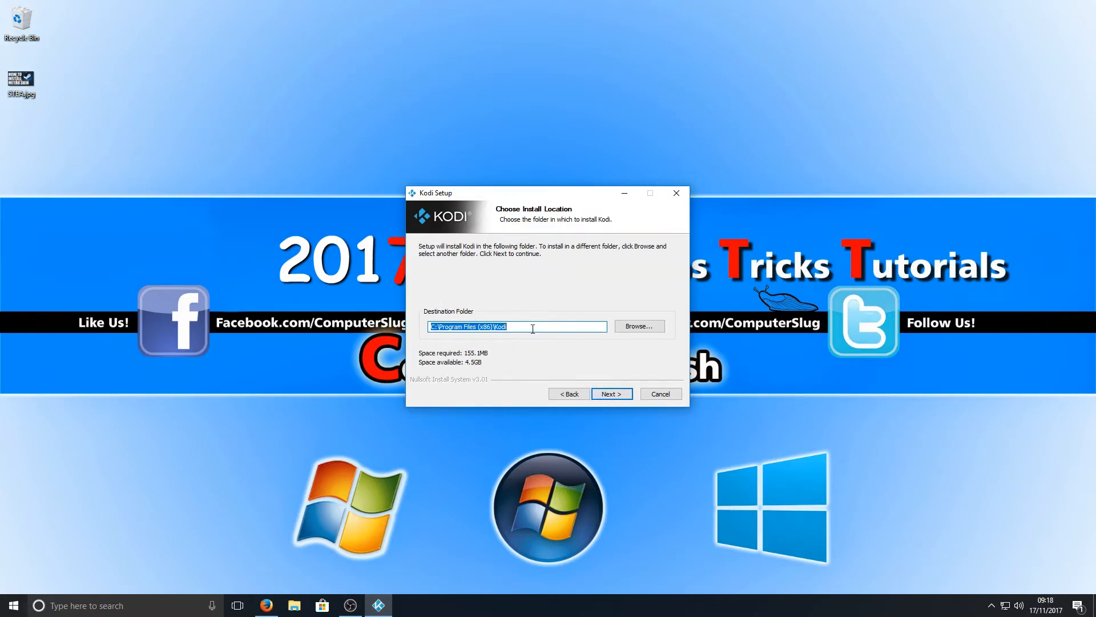
mouse_move(446, 337)
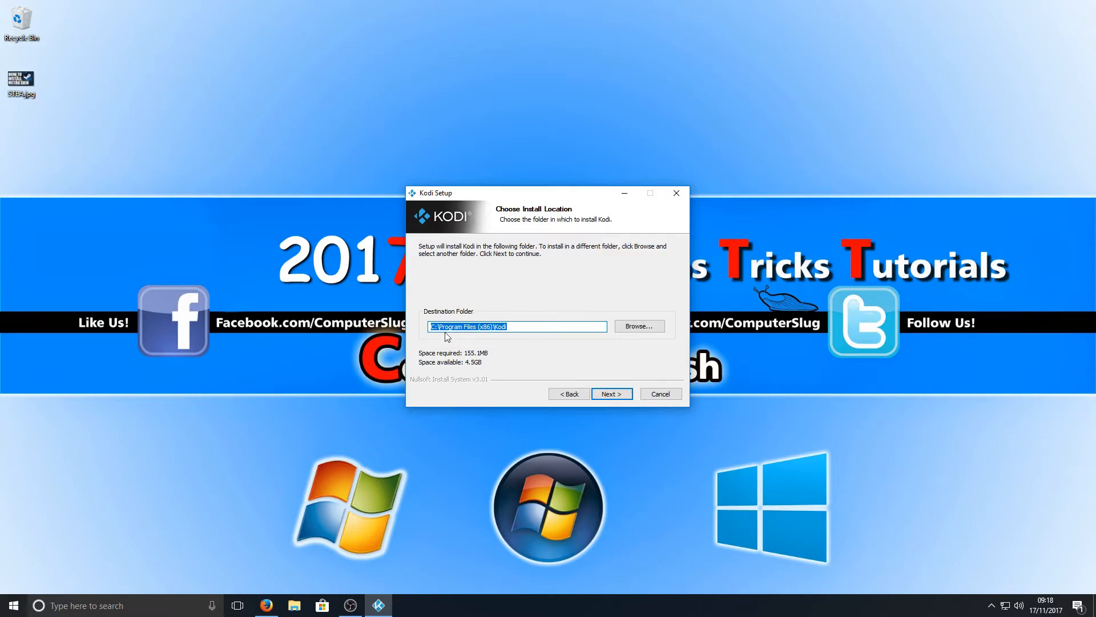
mouse_move(491, 343)
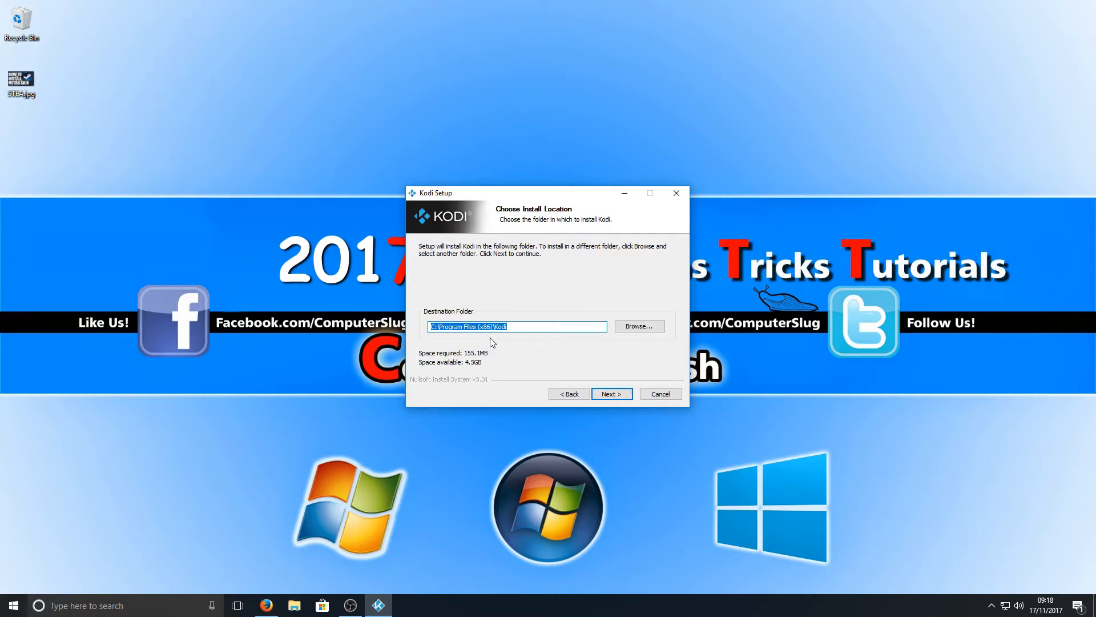
mouse_move(589, 381)
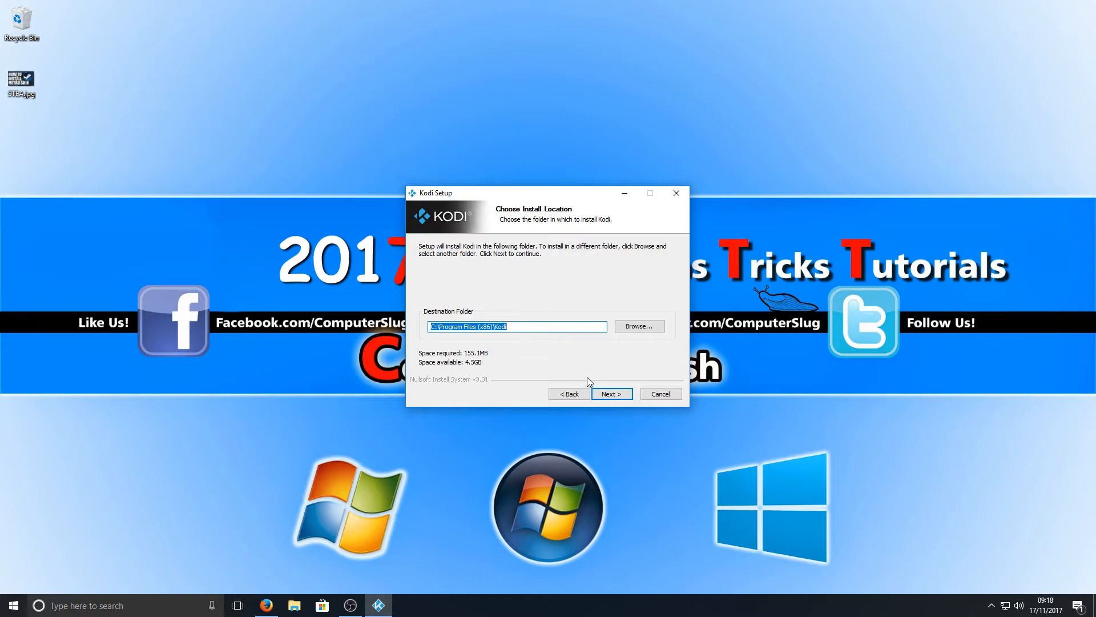
mouse_move(566, 354)
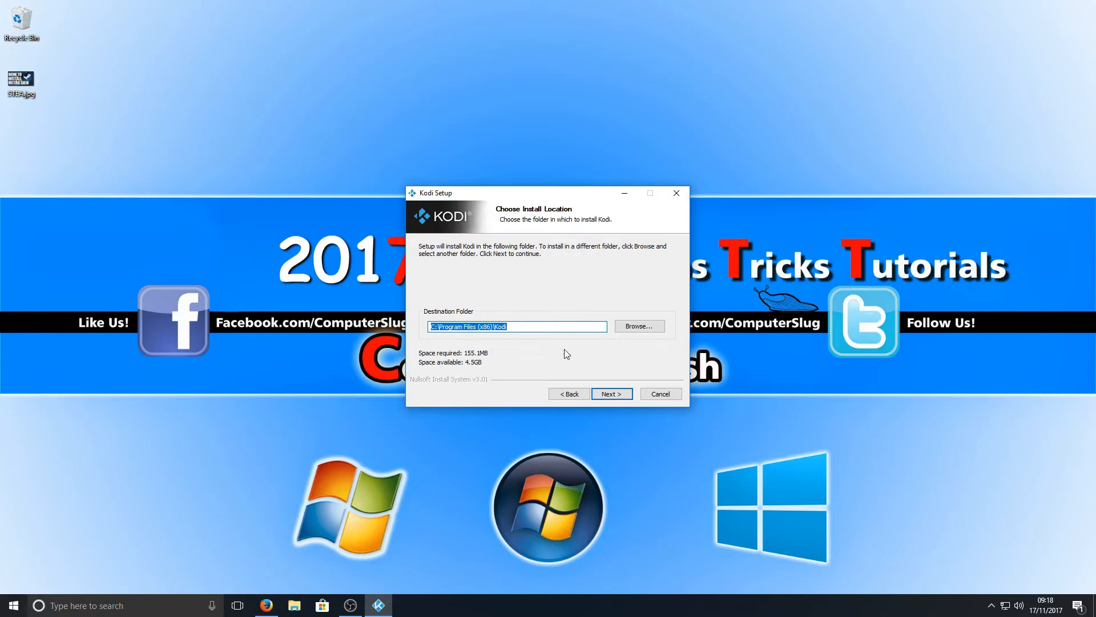
left_click(610, 393)
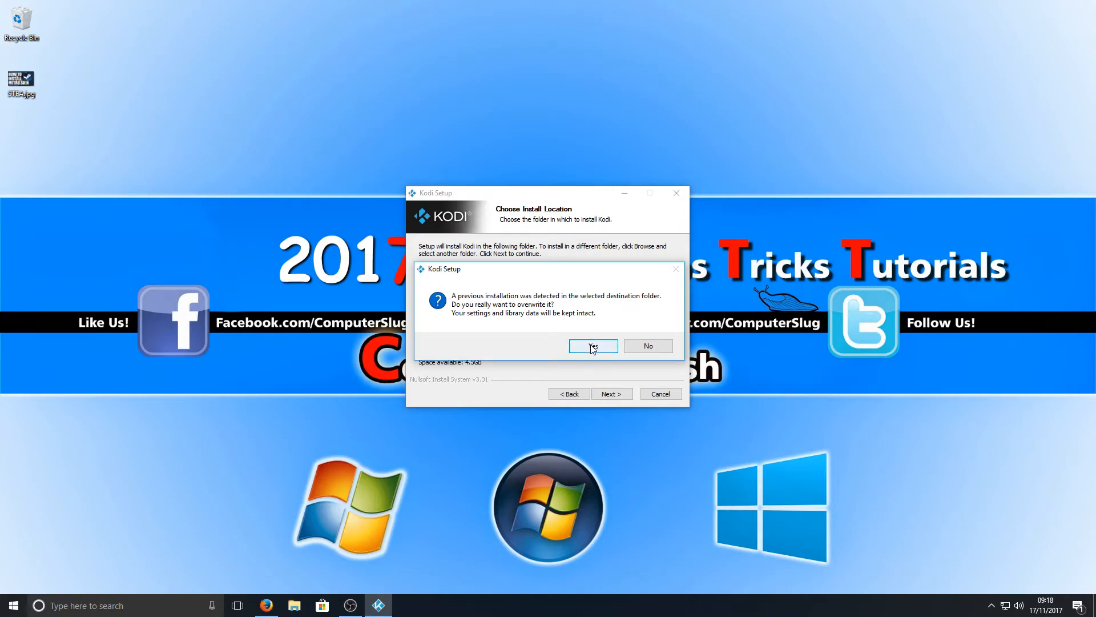
mouse_move(516, 306)
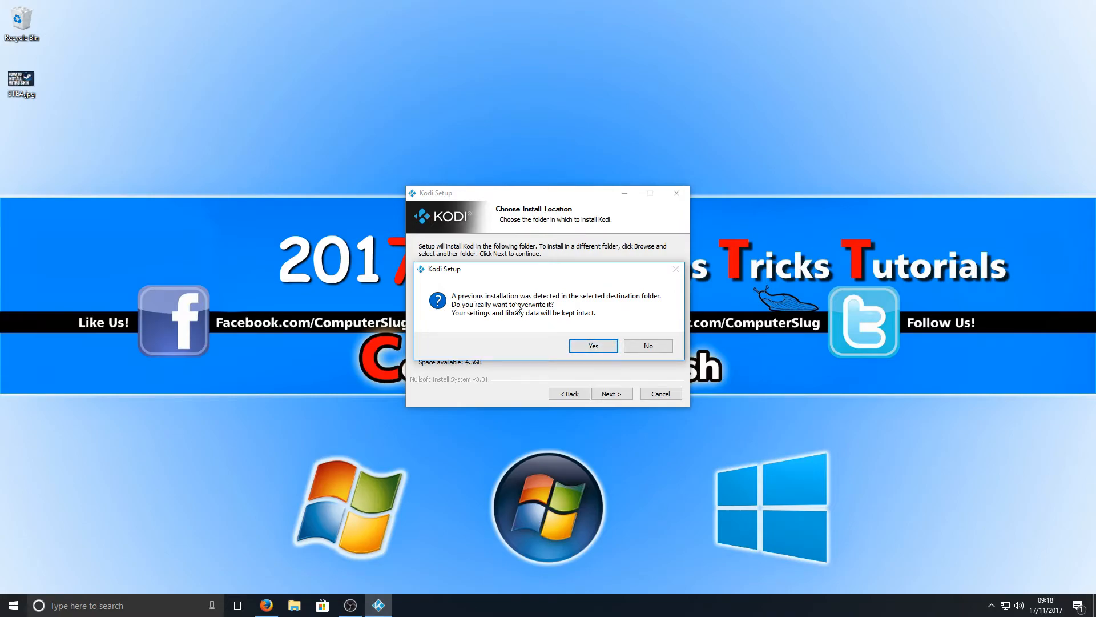
mouse_move(615, 310)
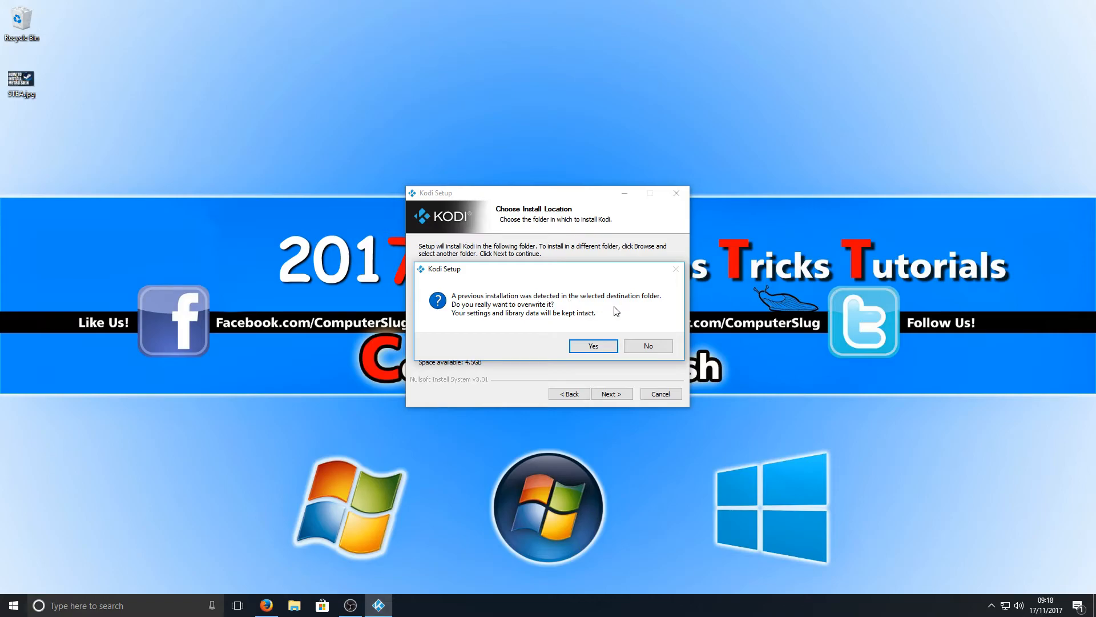
mouse_move(512, 322)
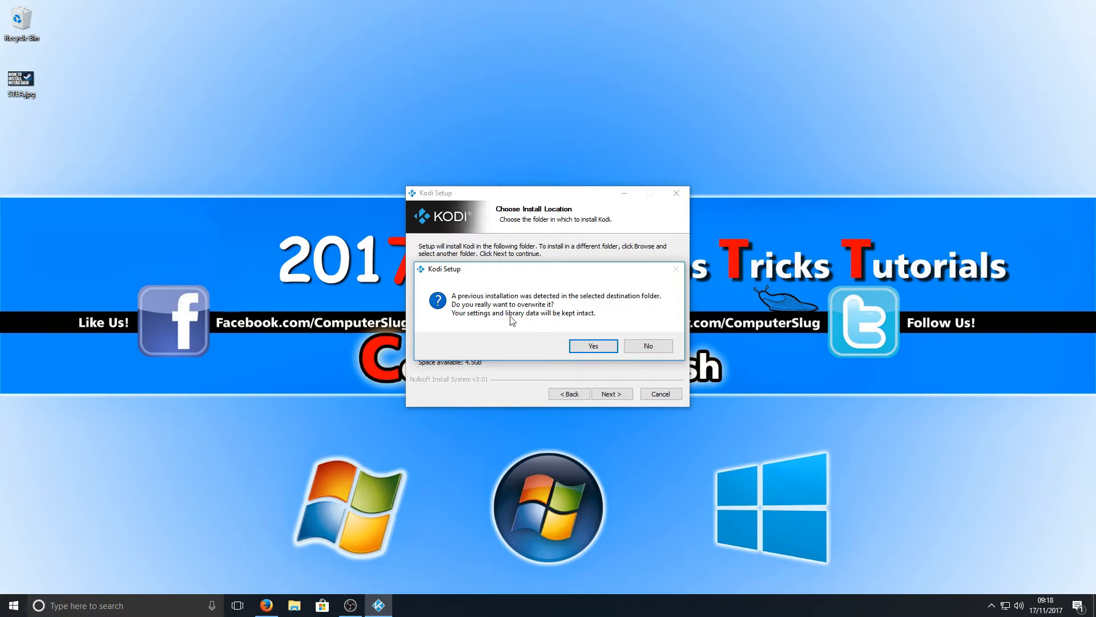
mouse_move(472, 328)
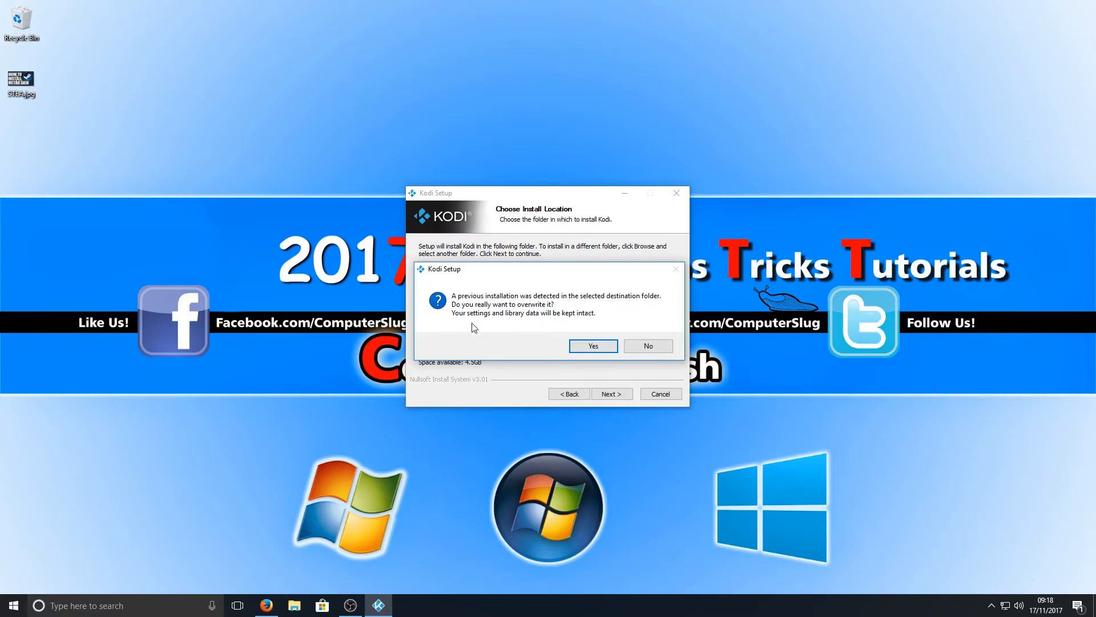
mouse_move(555, 322)
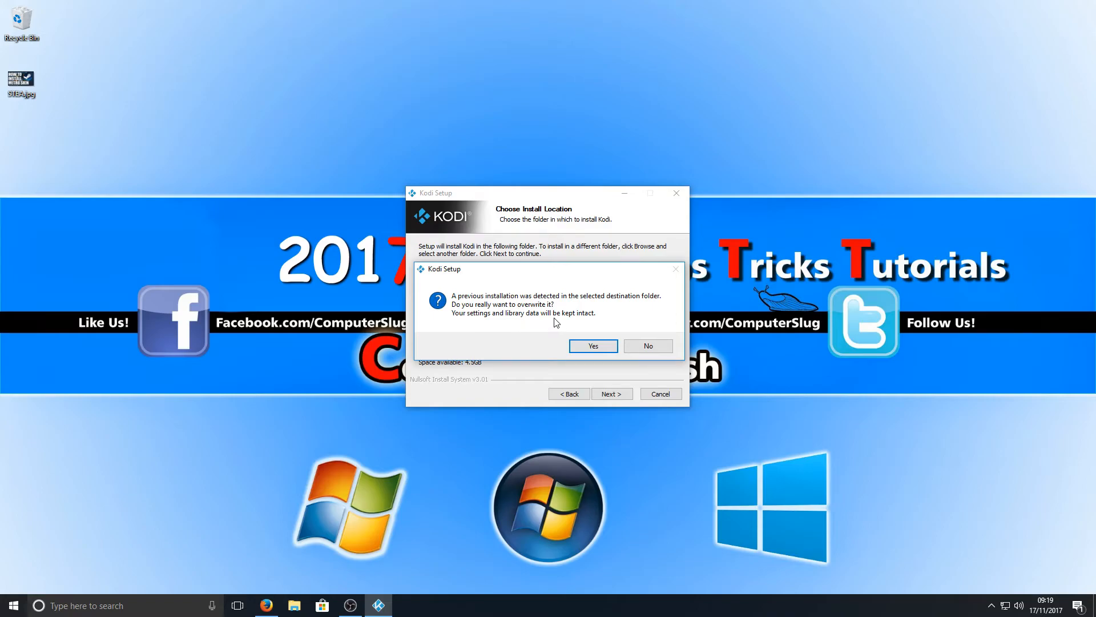
mouse_move(562, 328)
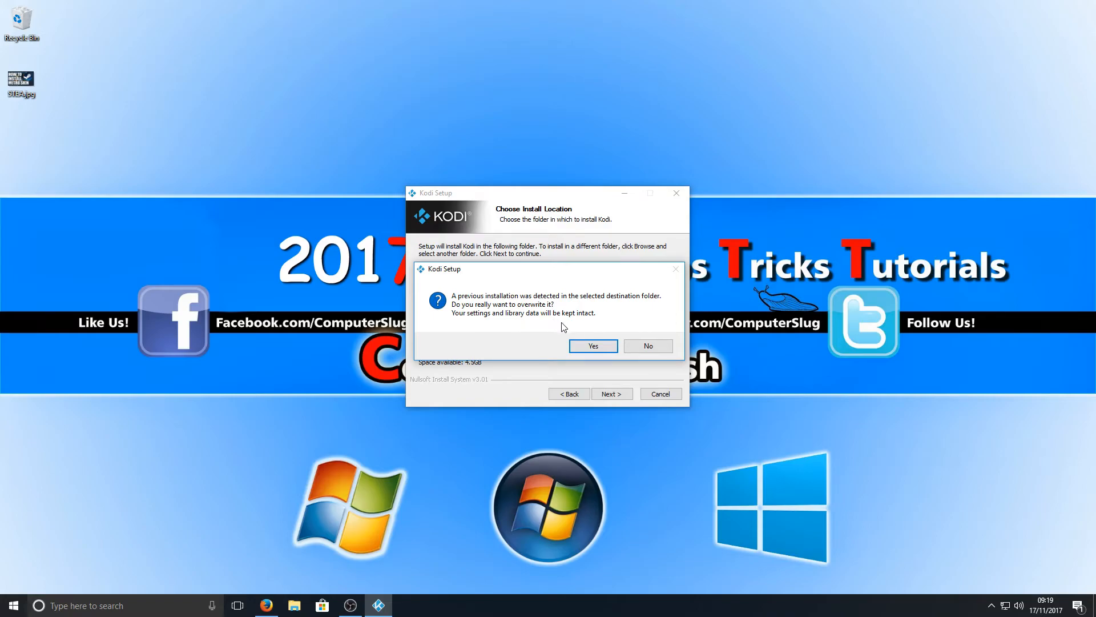
Answer Yes to overwrite the previous Kodi installation.
left_click(593, 344)
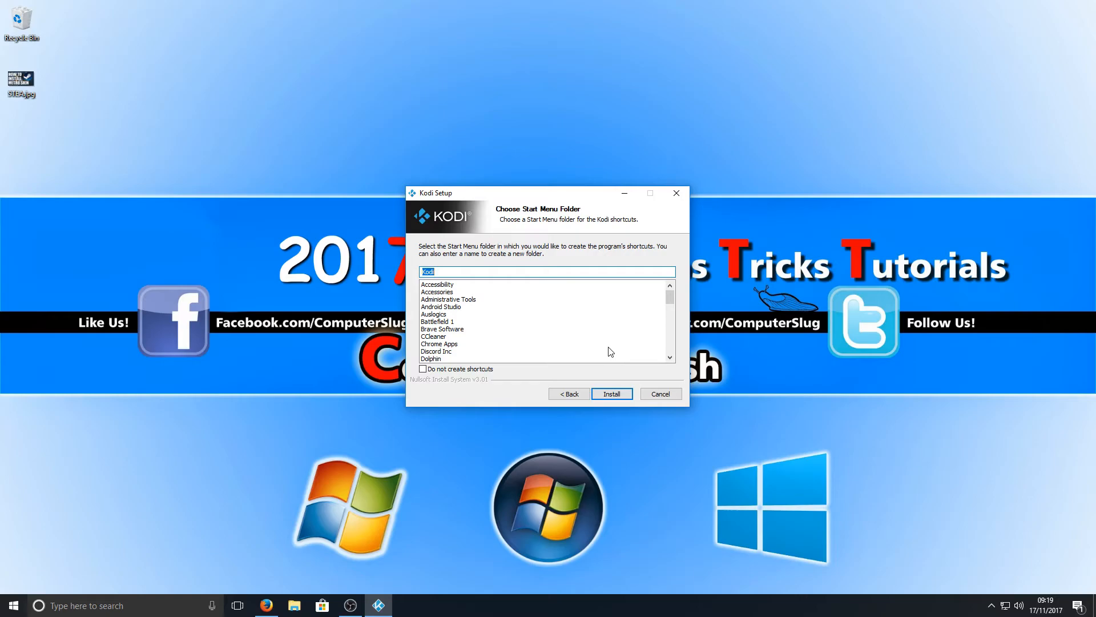
mouse_move(625, 345)
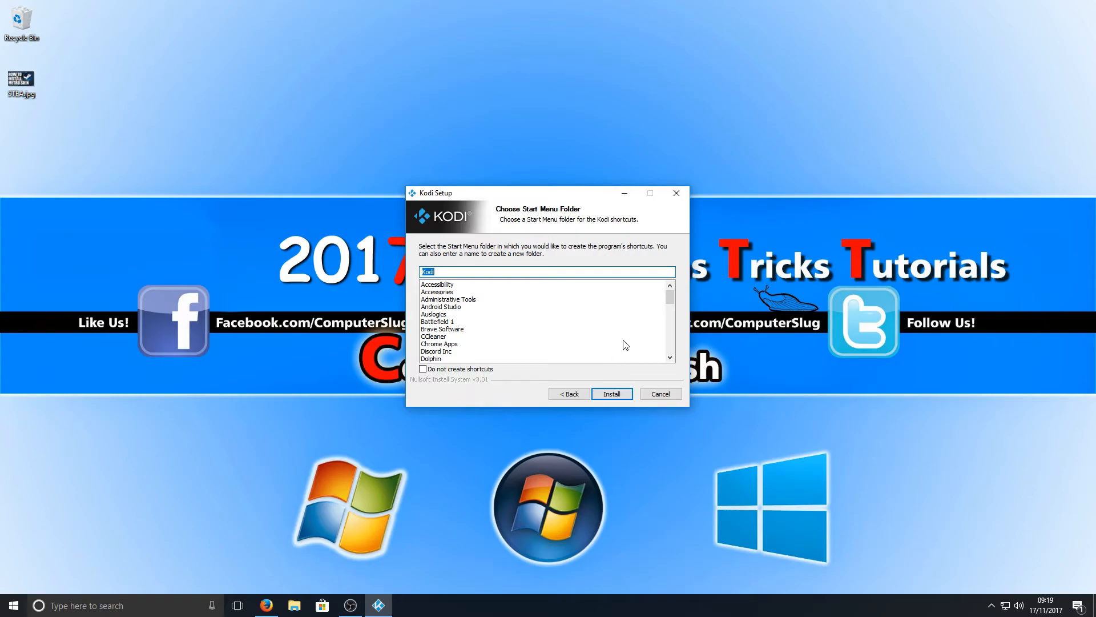
Install Kodi, tick 'Run Kodi', and finish setup so the new version launches.
left_click(610, 394)
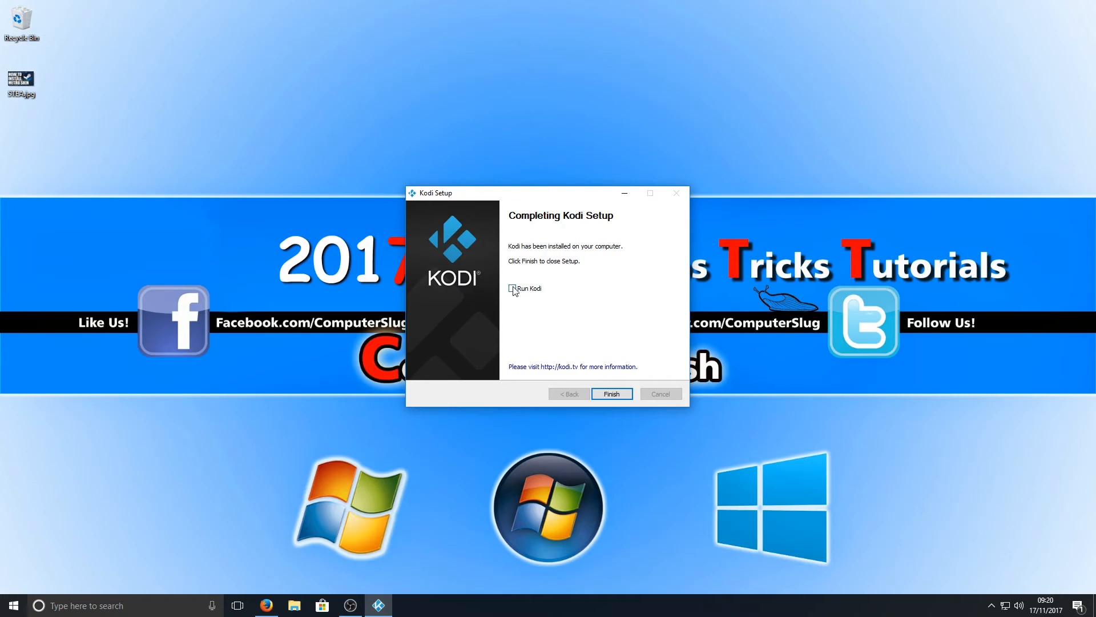
left_click(514, 288)
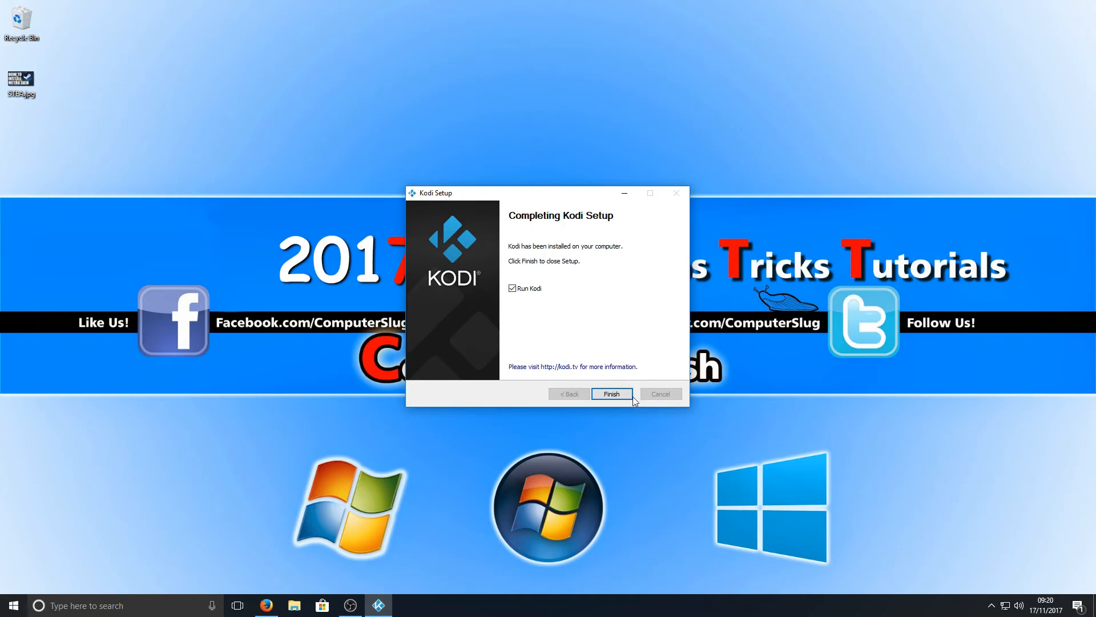
left_click(610, 394)
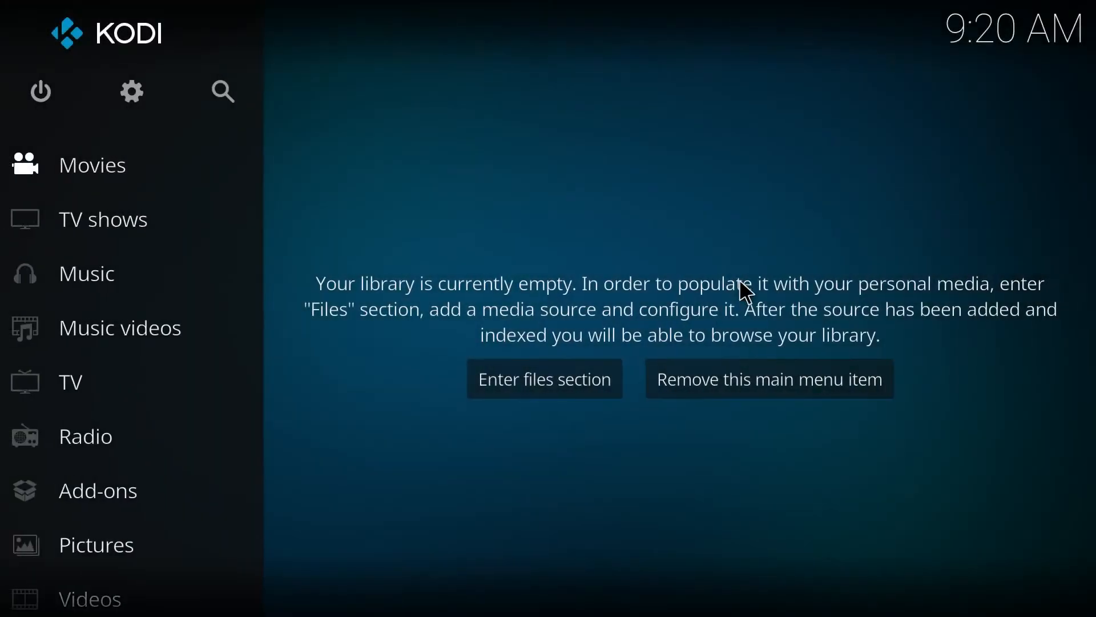
Go to Settings > System information to confirm the build reads Kodi 17.6.
left_click(130, 91)
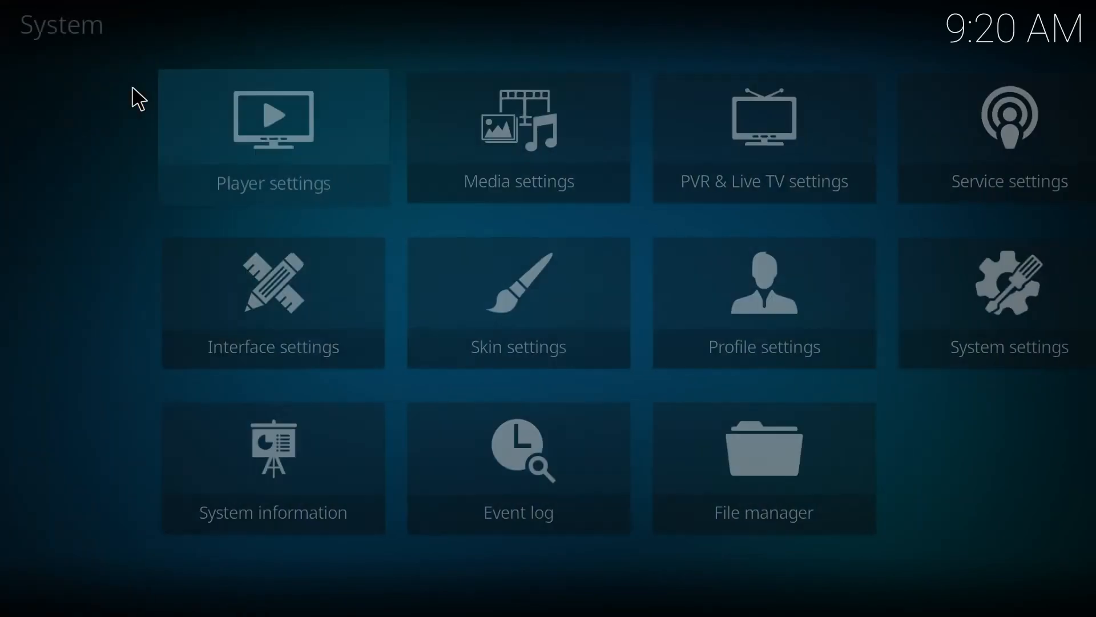
mouse_move(105, 451)
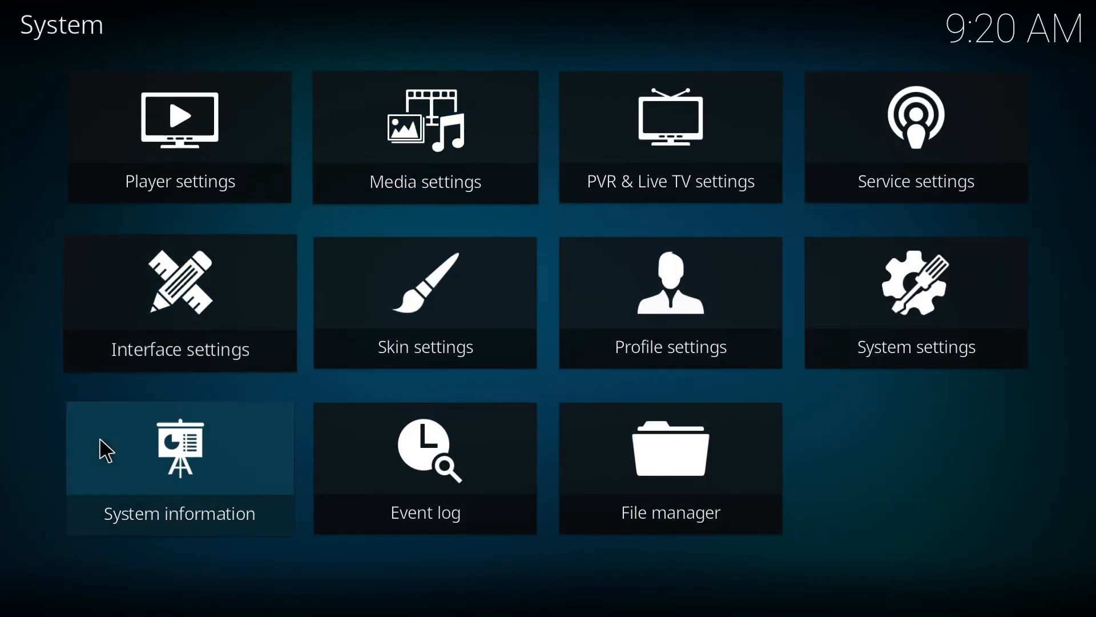
left_click(179, 467)
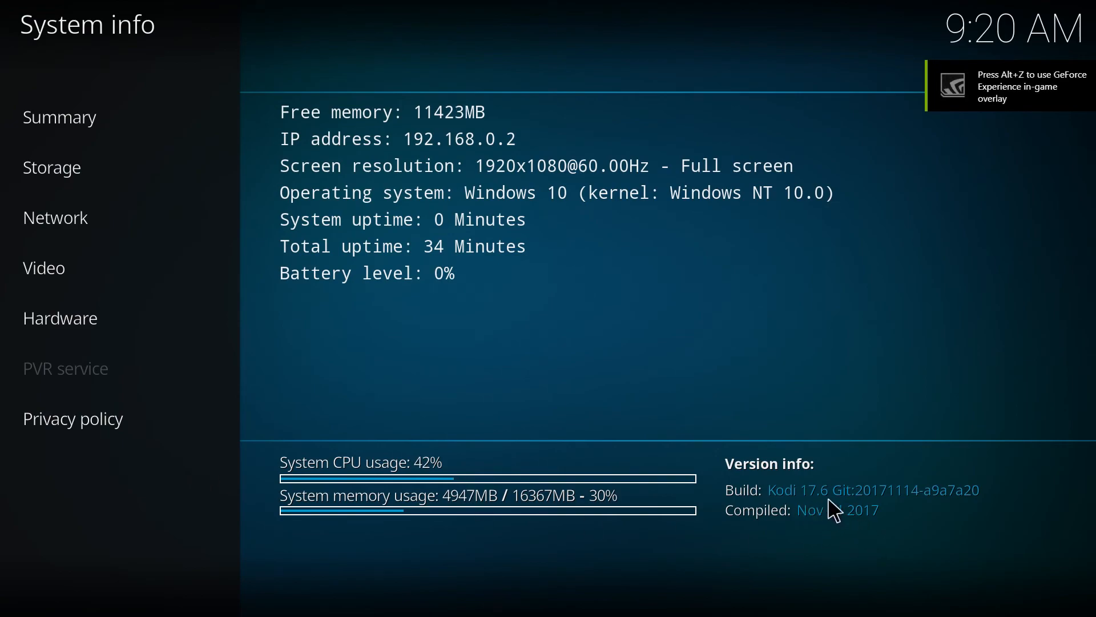
mouse_move(836, 329)
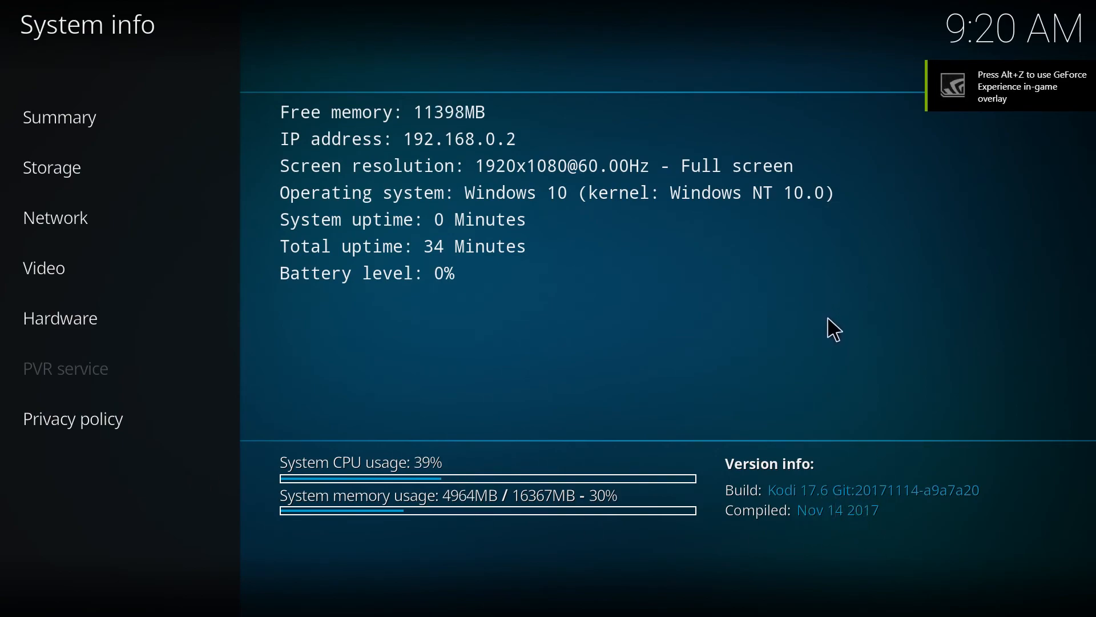